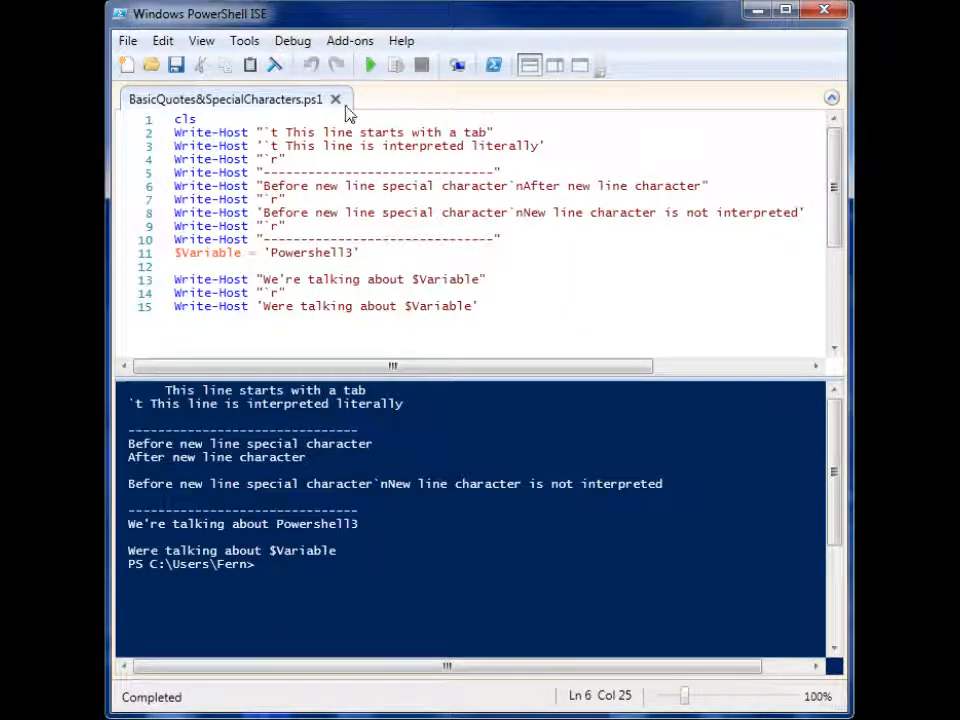
# Select the double-quoted tab string on line 2 and the single-quoted string on line 3
pyautogui.click(277, 132)
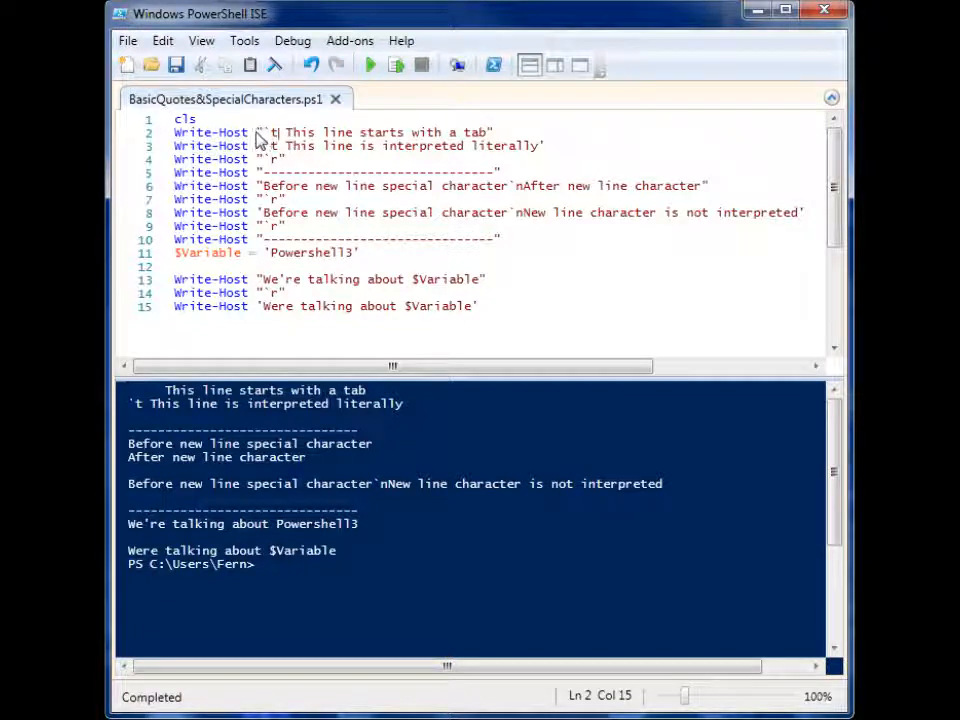
pyautogui.moveTo(258, 132); pyautogui.dragTo(492, 132)
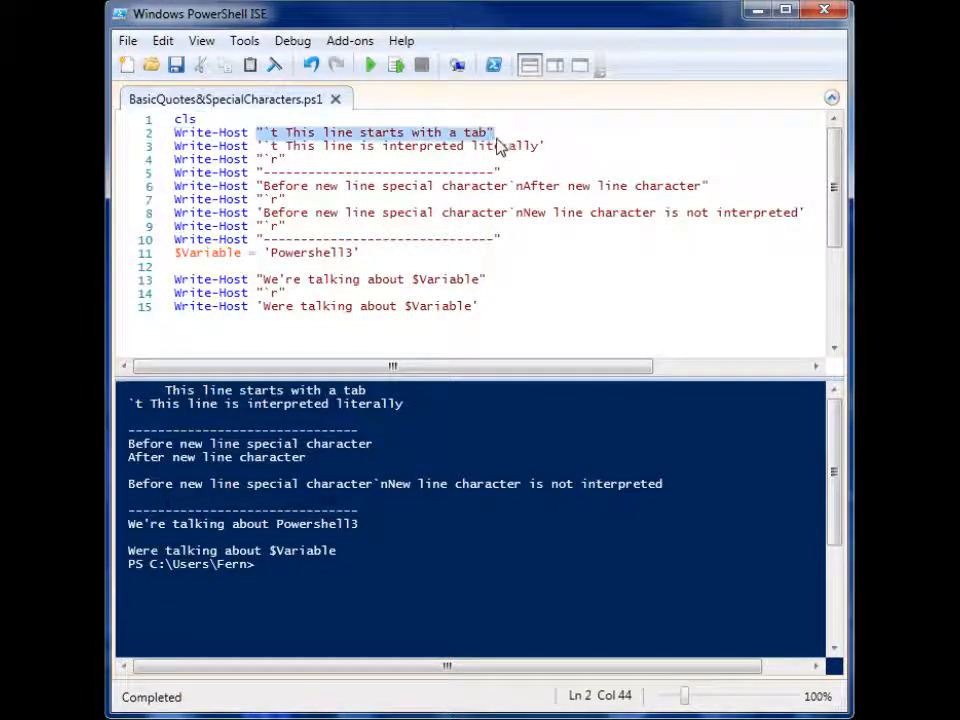
pyautogui.moveTo(520, 133)
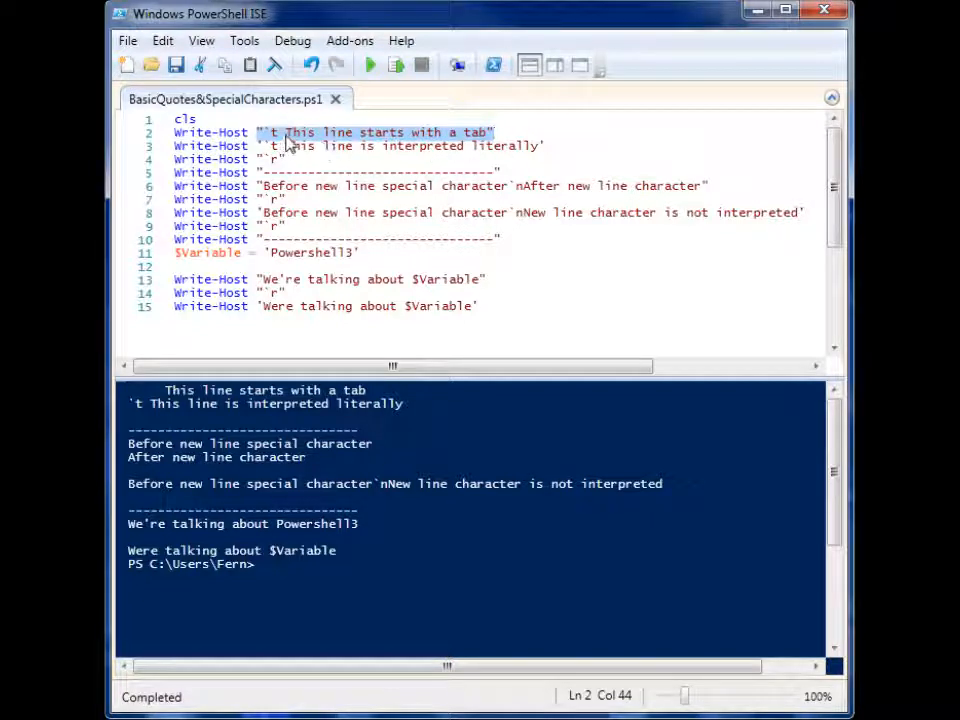
pyautogui.rightClick(300, 155)
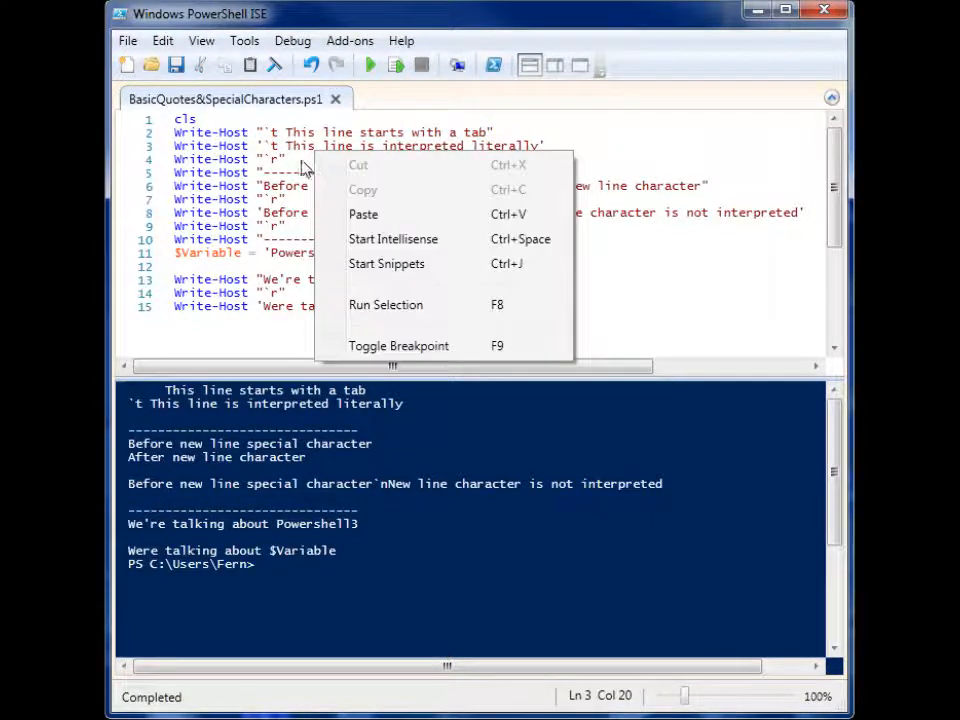
pyautogui.click(270, 148)
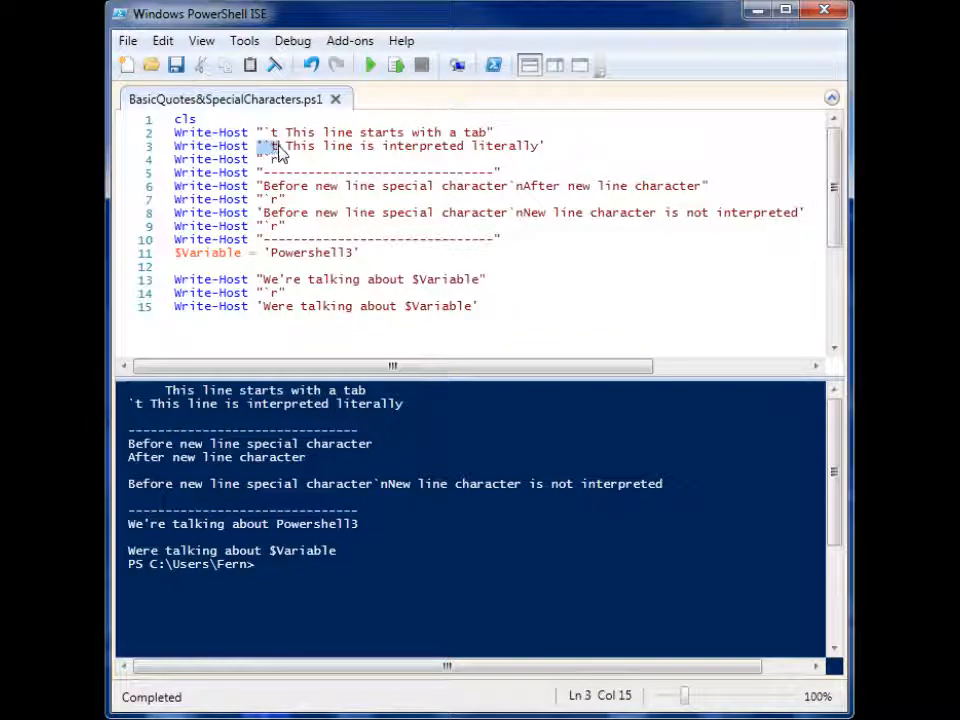
pyautogui.moveTo(268, 146); pyautogui.dragTo(548, 146)
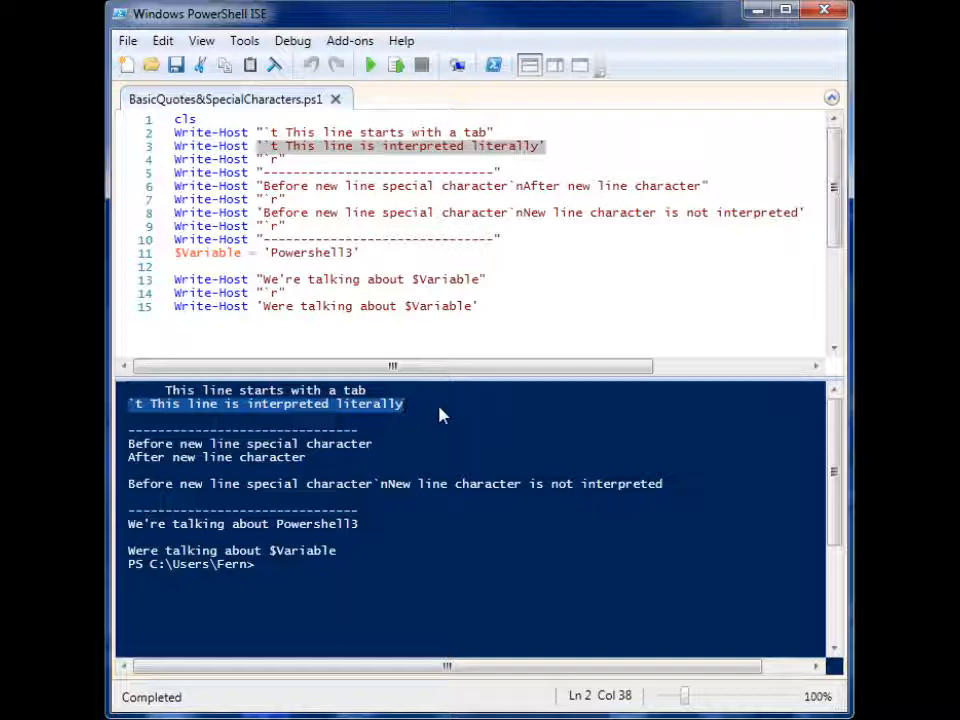
pyautogui.moveTo(308, 307)
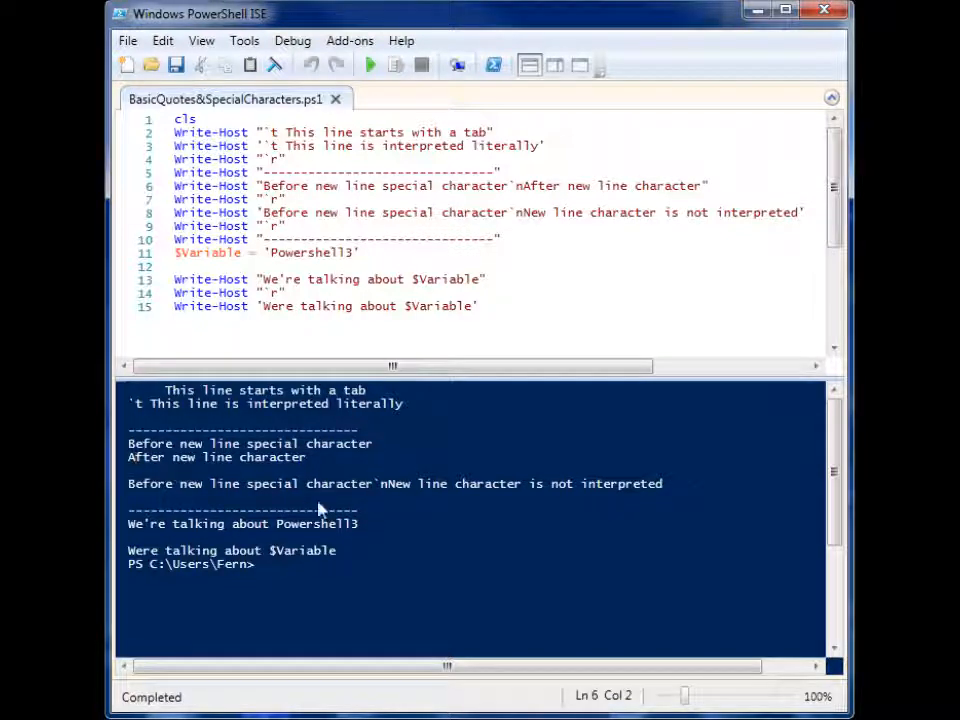
pyautogui.moveTo(157, 540)
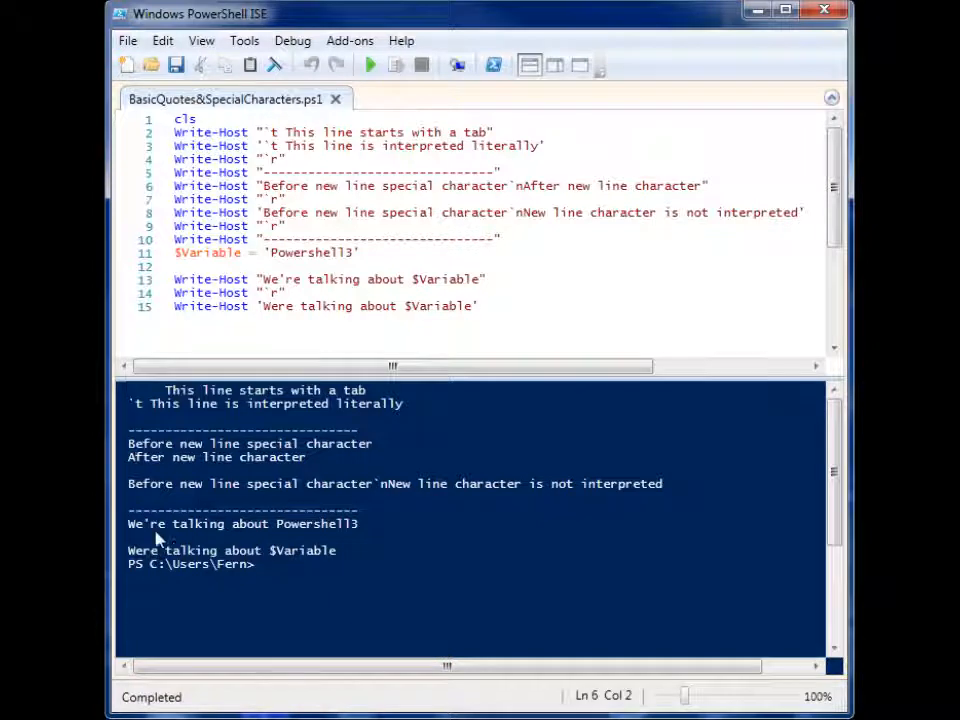
pyautogui.moveTo(805, 187)
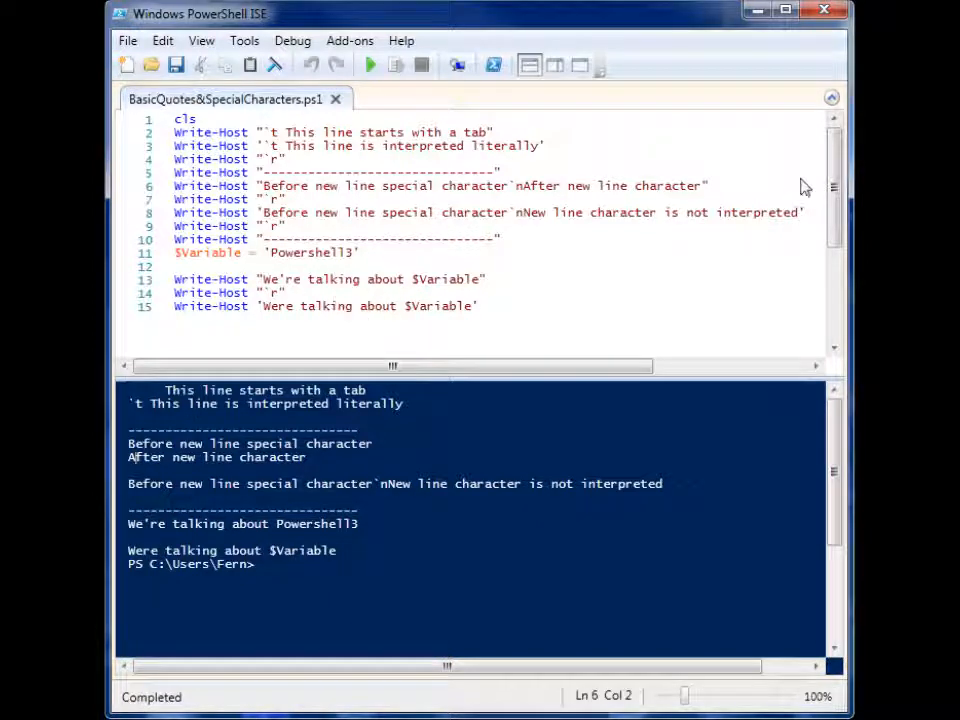
# Select the $Variable reference and the quoted 'Powershell3' value on line 11 to strip its quotes
pyautogui.scroll(-3)
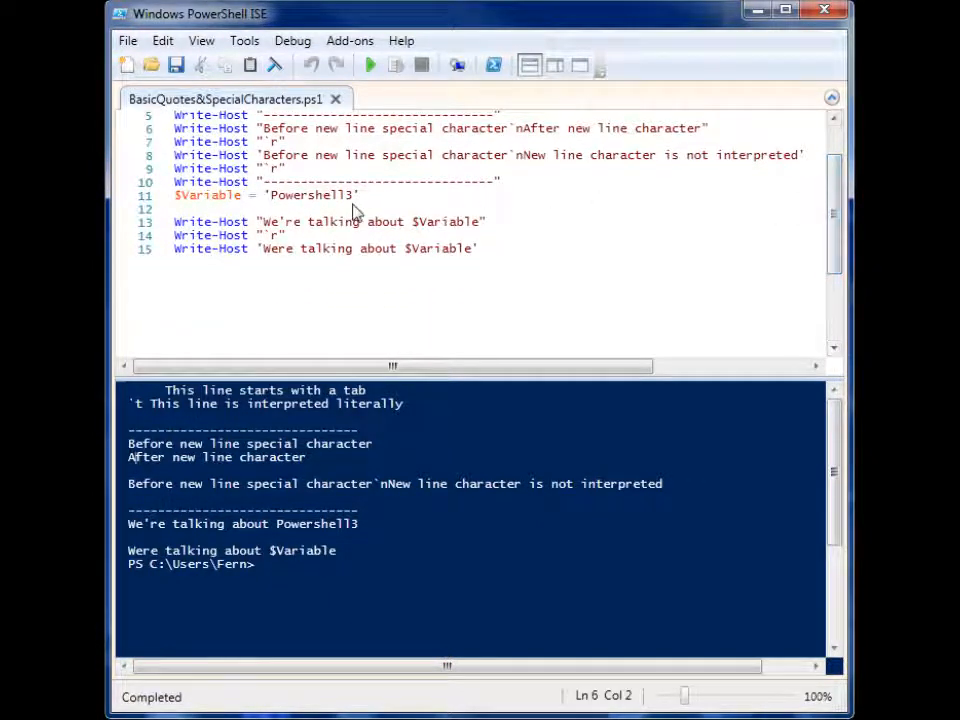
pyautogui.moveTo(185, 208)
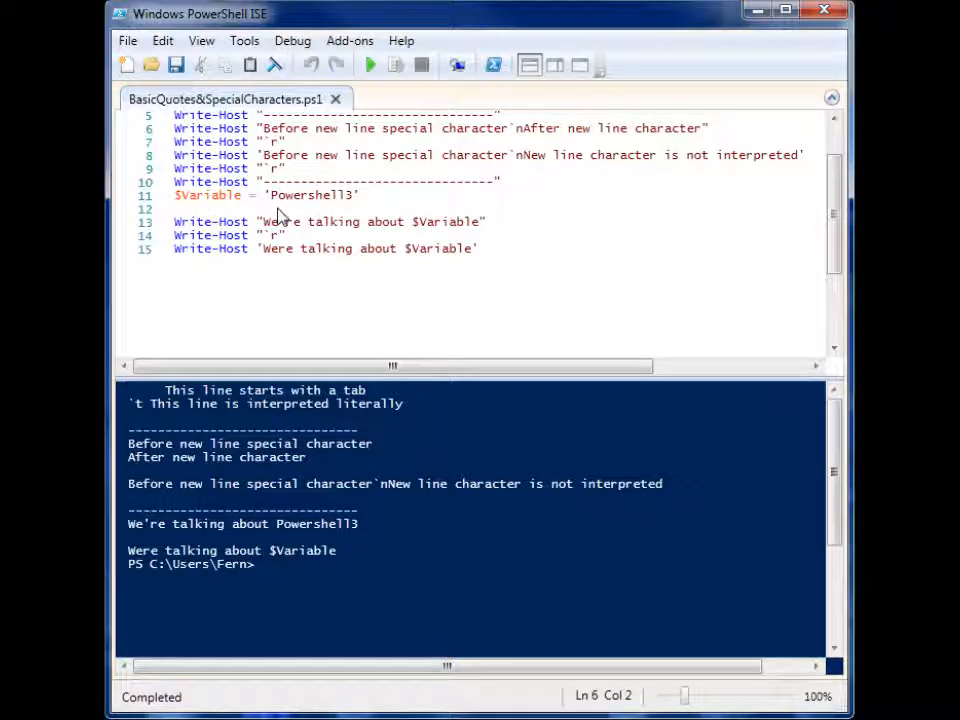
pyautogui.moveTo(310, 235)
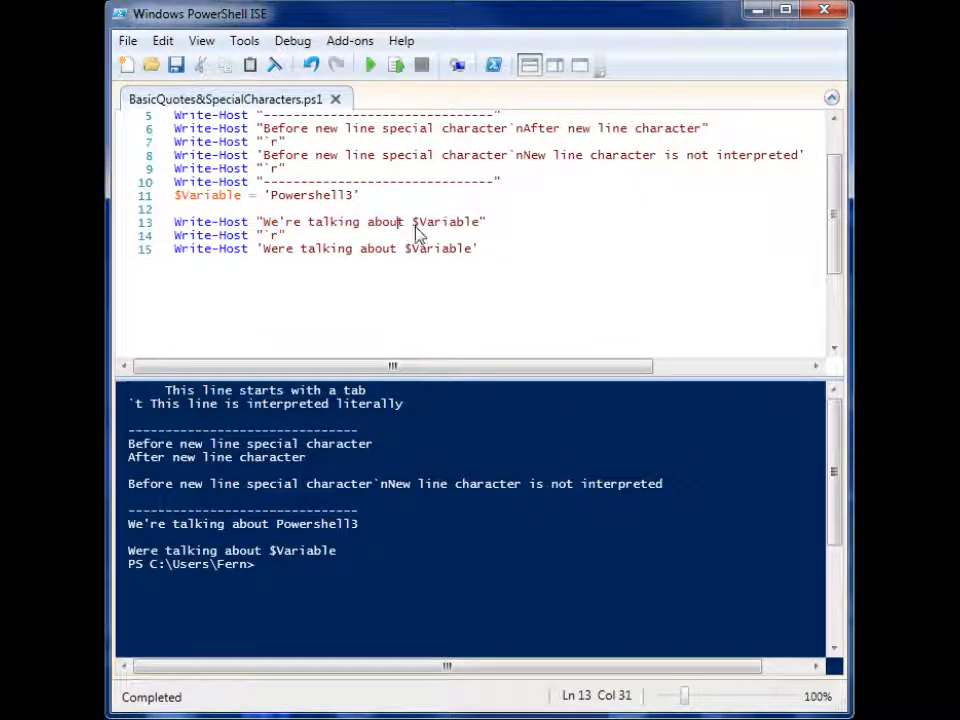
pyautogui.doubleClick(435, 248)
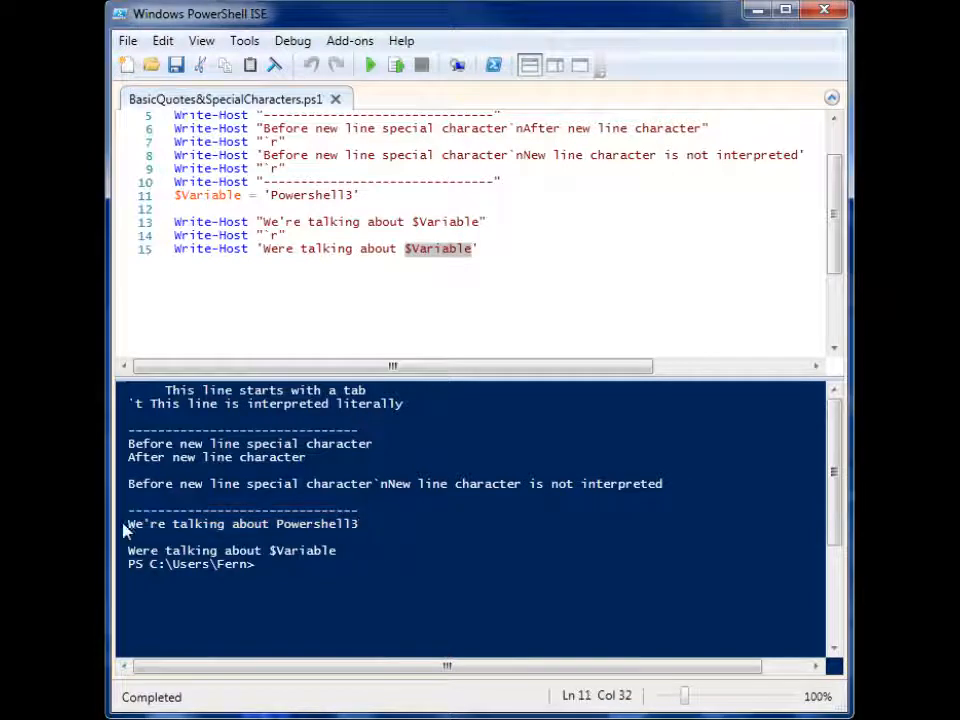
pyautogui.moveTo(128, 523); pyautogui.dragTo(357, 523)
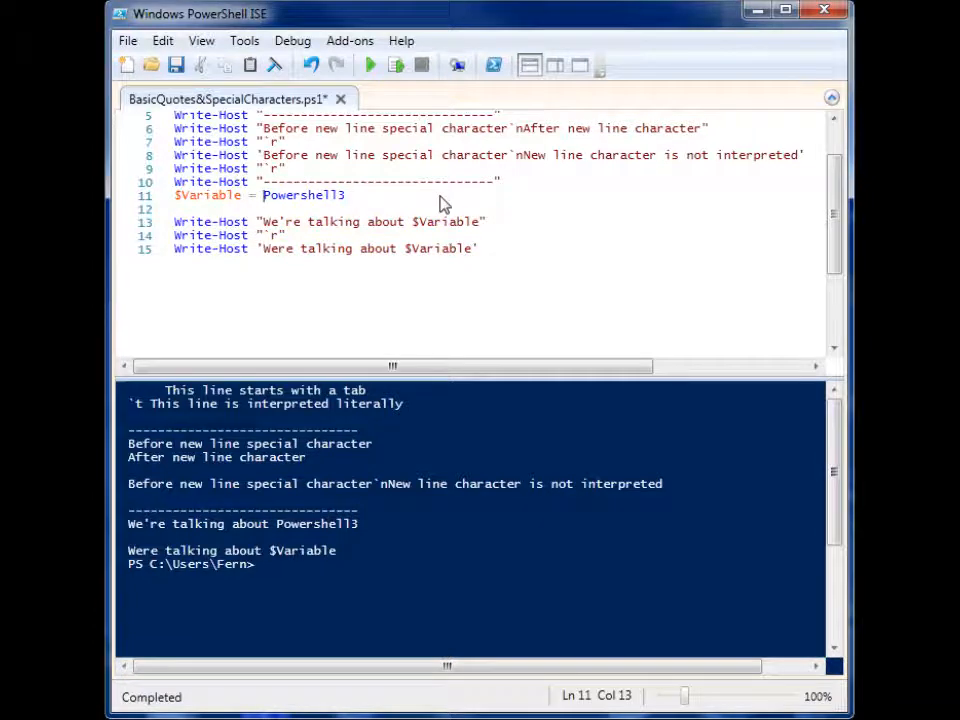
# Start editing Powershell3 on line 11 to wrap it in double quotes and save
pyautogui.click(370, 64)
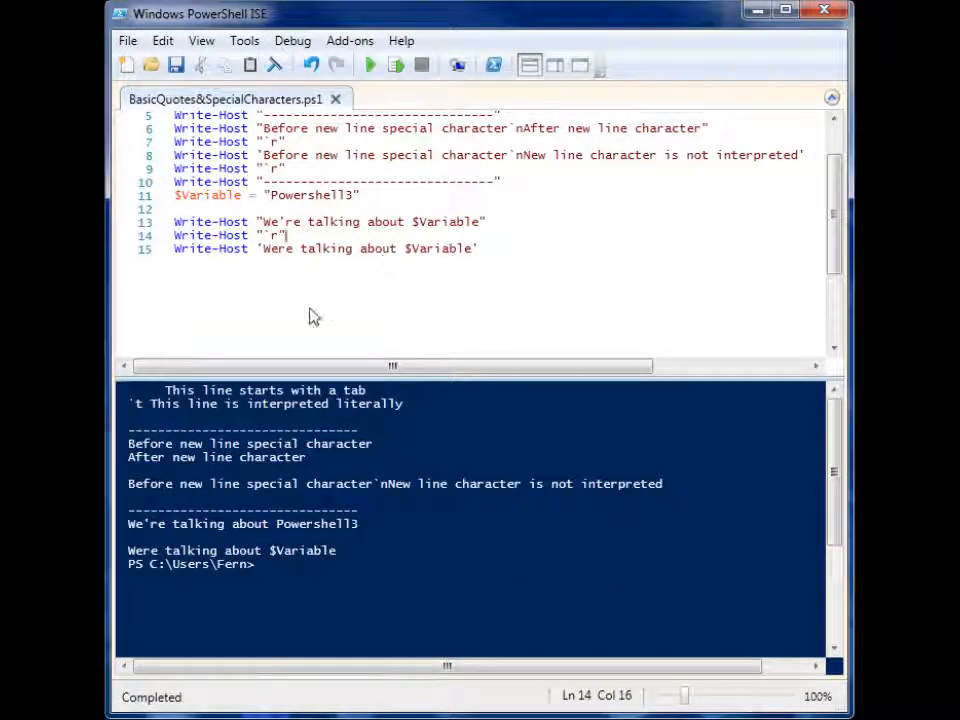
pyautogui.moveTo(358, 277)
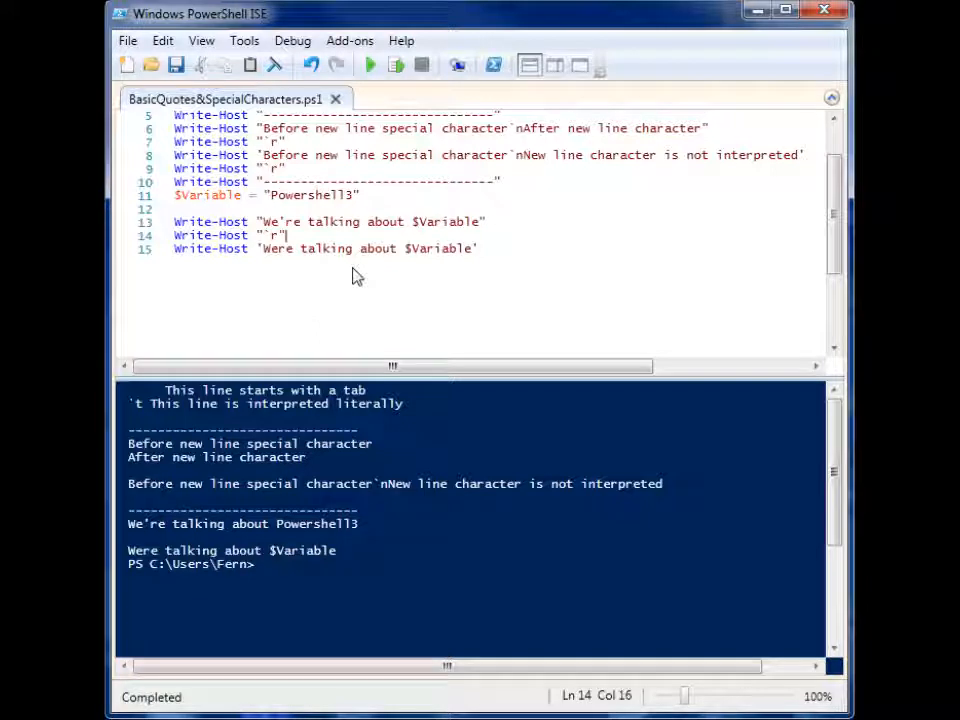